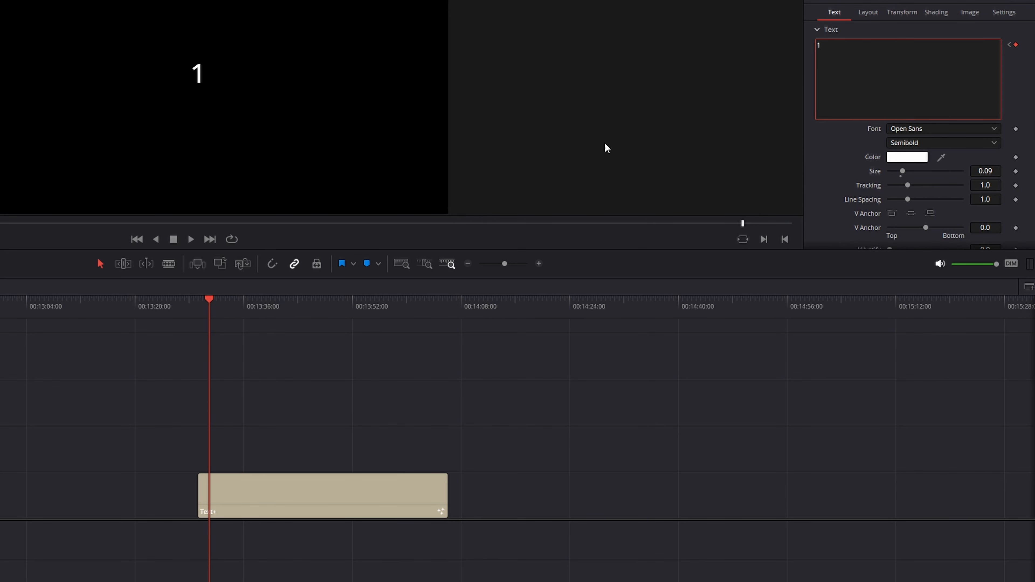
# Place a Fusion Composition clip from the Effects toolbox onto the Video 1 track.
pyautogui.click(837, 49)
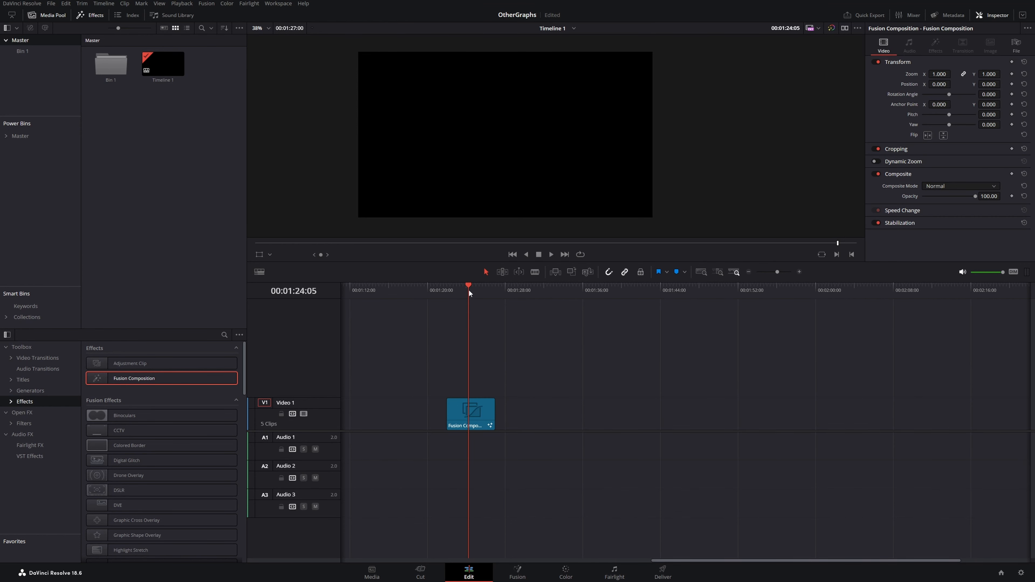
# In the Fusion page, add a Text+ node (Text1) and wire it into MediaOut1.
pyautogui.click(517, 572)
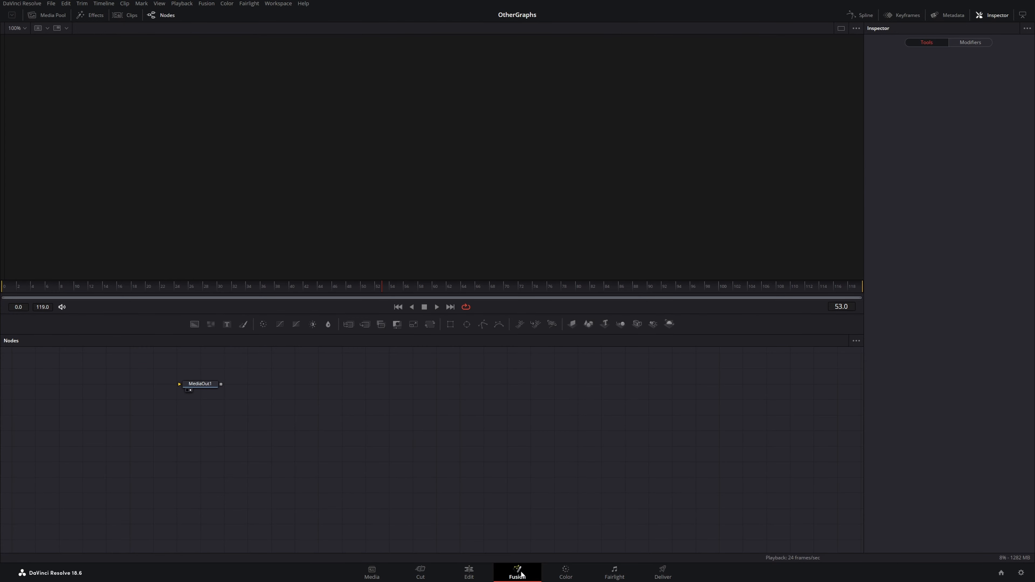
pyautogui.moveTo(521, 569)
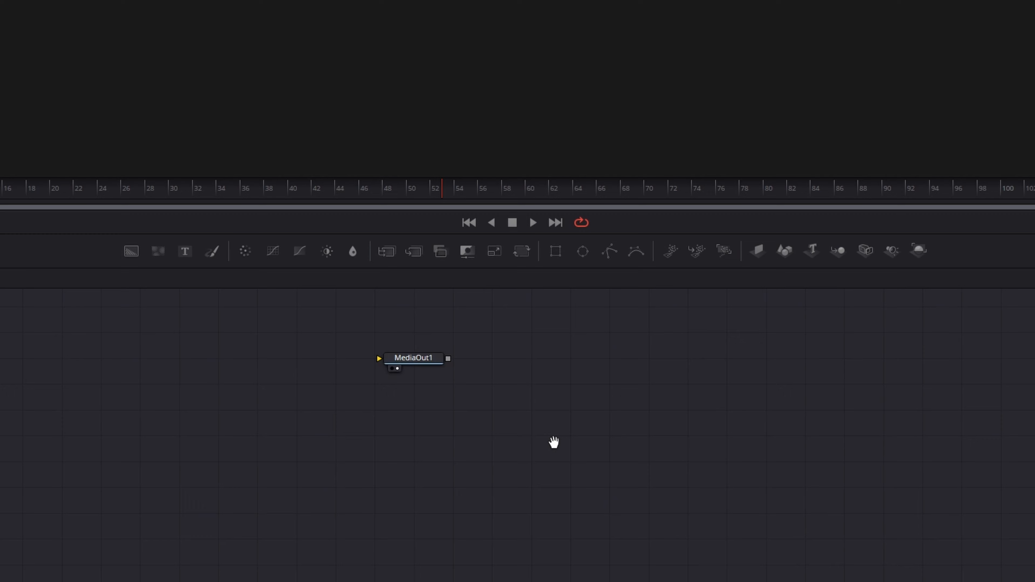
pyautogui.press('shift+space')
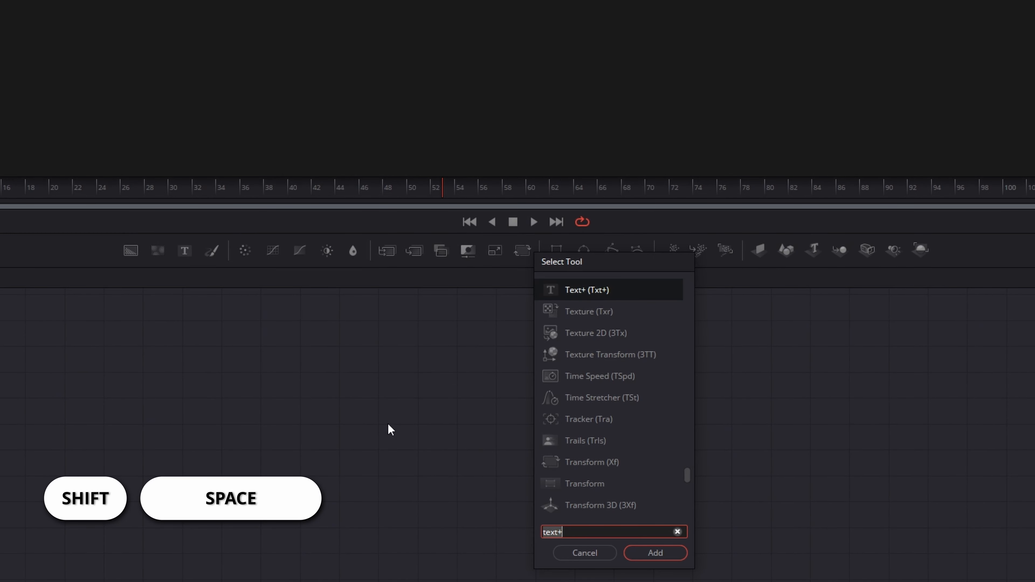
pyautogui.press('Backspace')
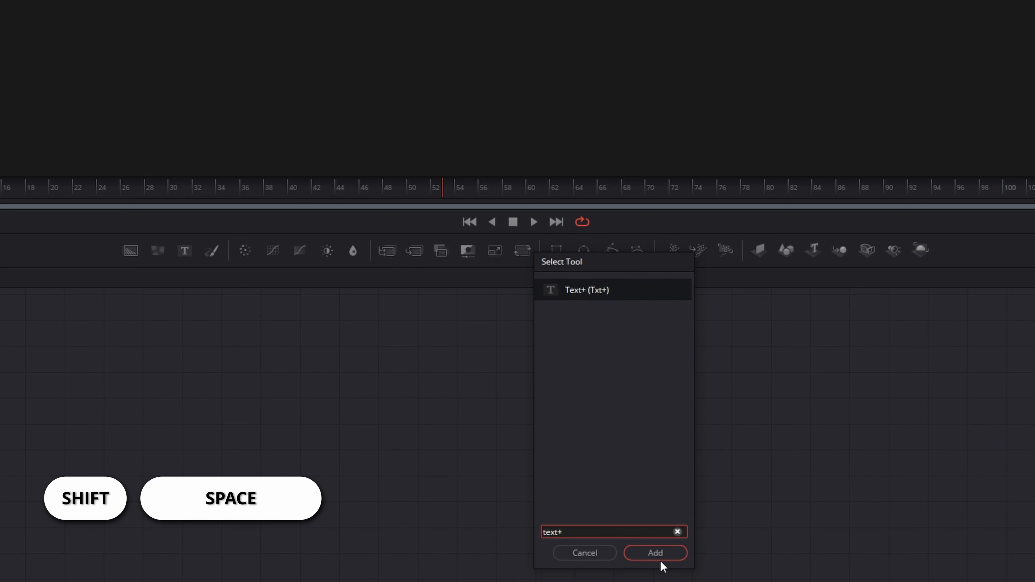
pyautogui.click(654, 553)
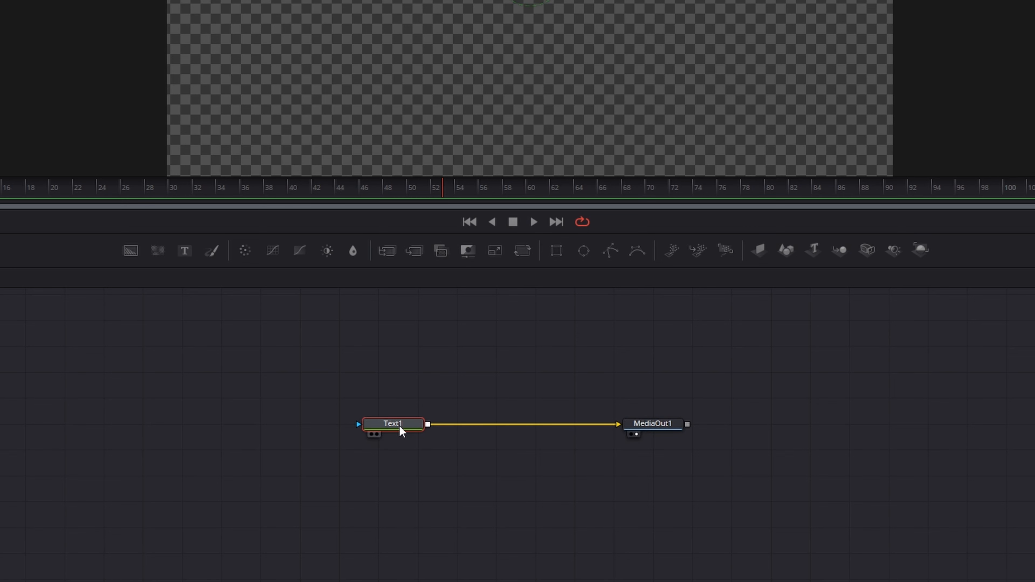
# Add an integer 'Counter' SliderControl, range 0 to 10000, to Text1's Text page via Edit Controls.
pyautogui.rightClick(393, 423)
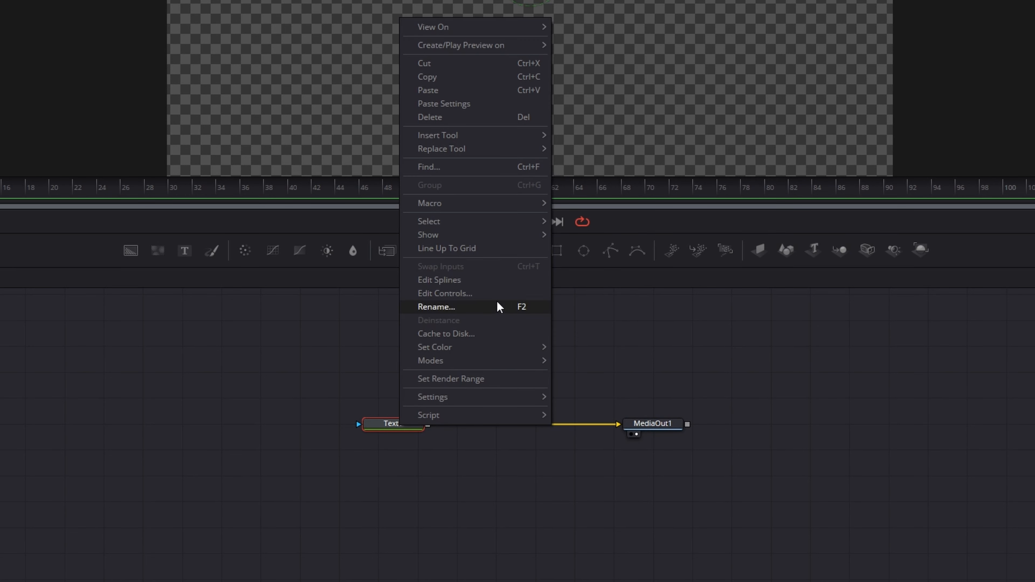
pyautogui.click(445, 293)
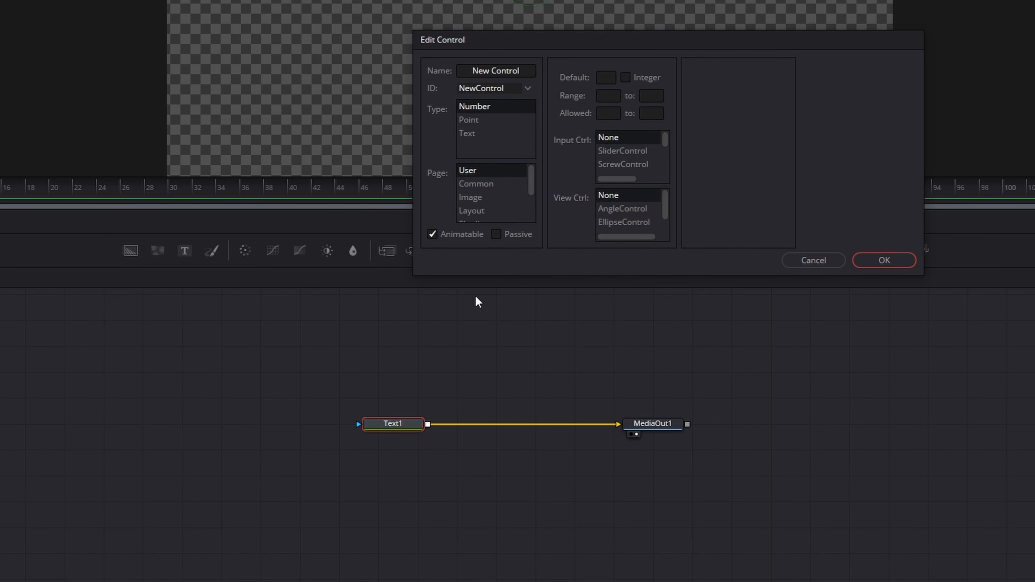
pyautogui.write('Counter')
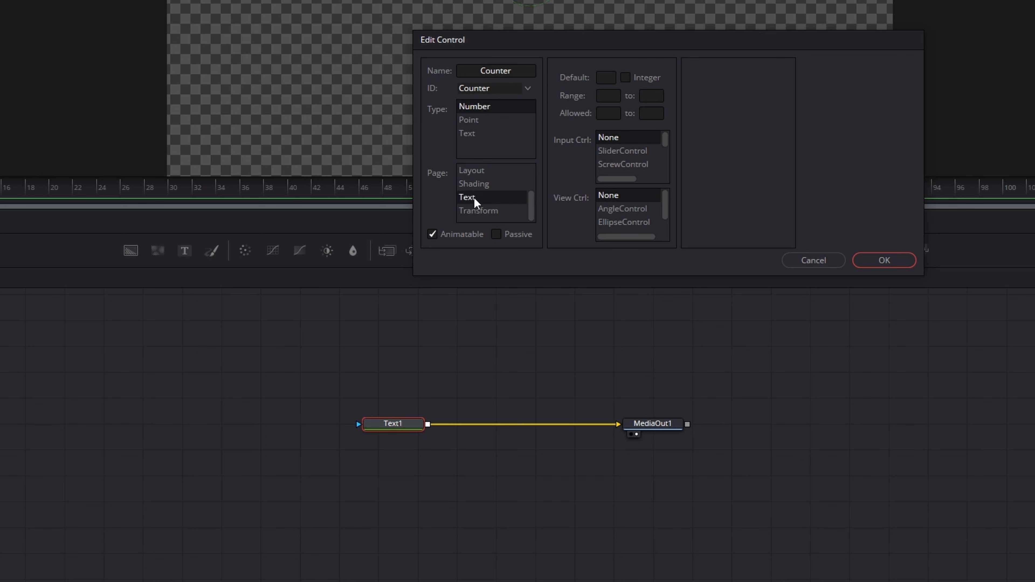
pyautogui.moveTo(628, 85)
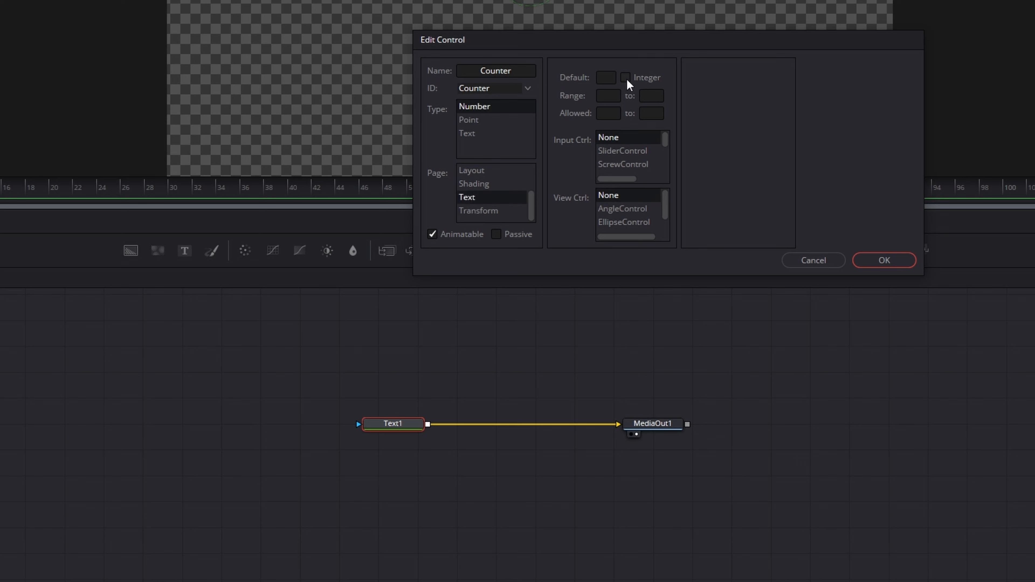
pyautogui.click(626, 77)
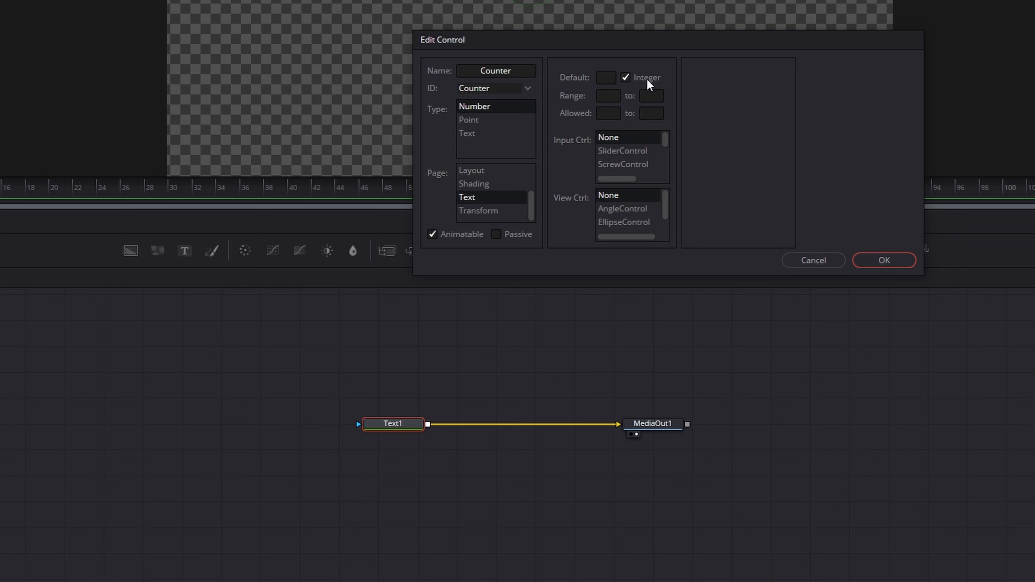
pyautogui.click(607, 96)
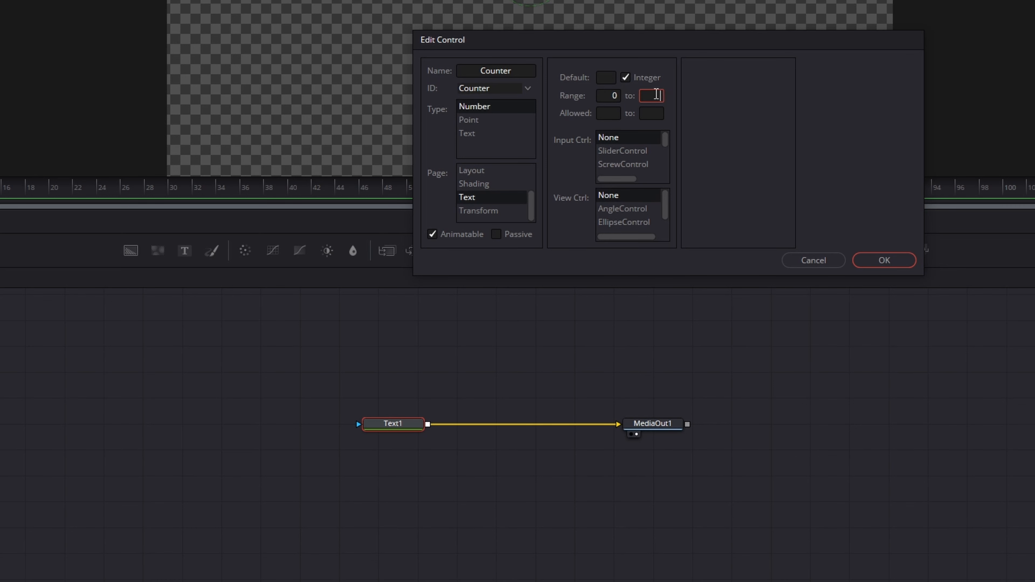
pyautogui.write('00000')
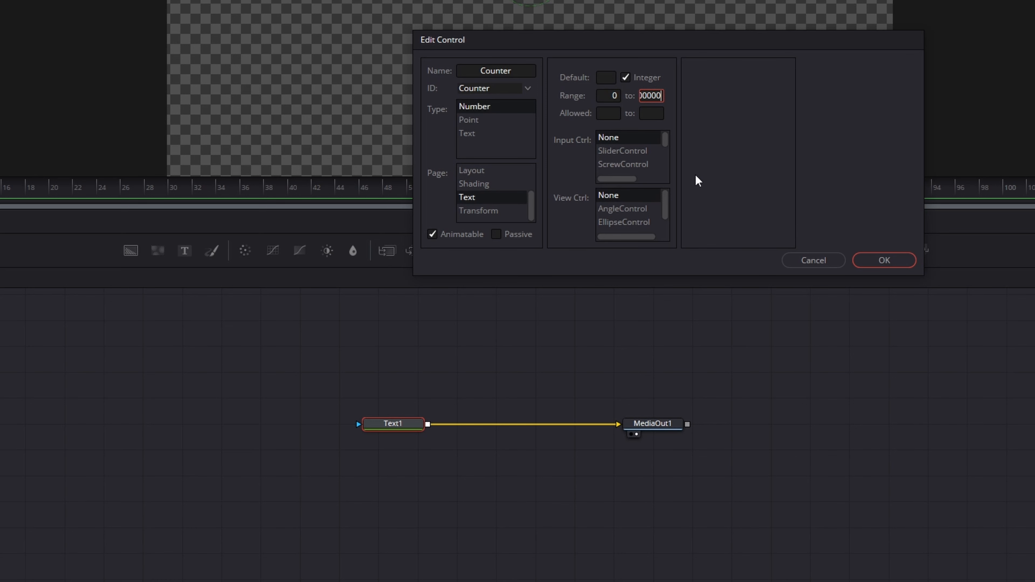
pyautogui.moveTo(639, 169)
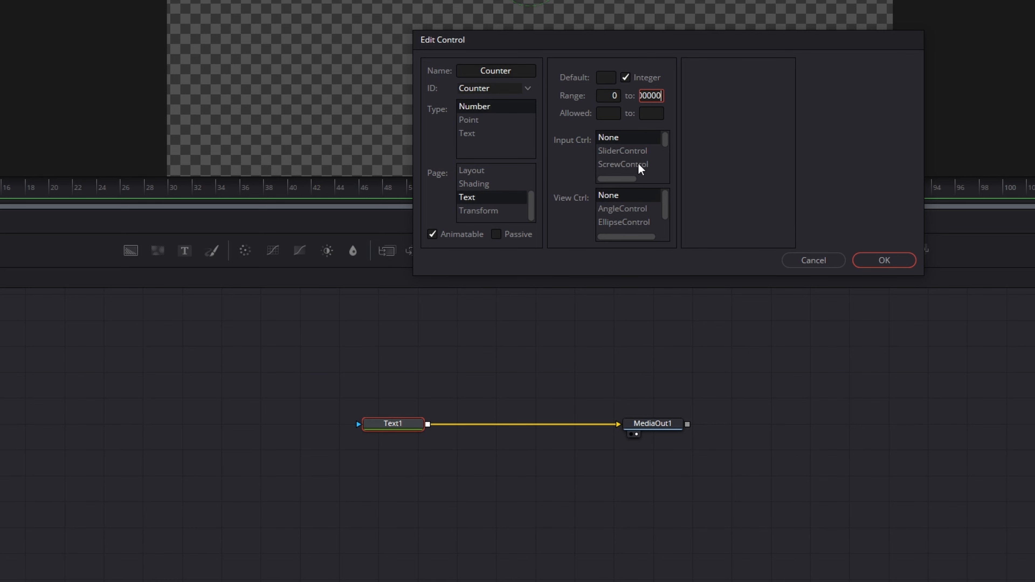
pyautogui.click(621, 151)
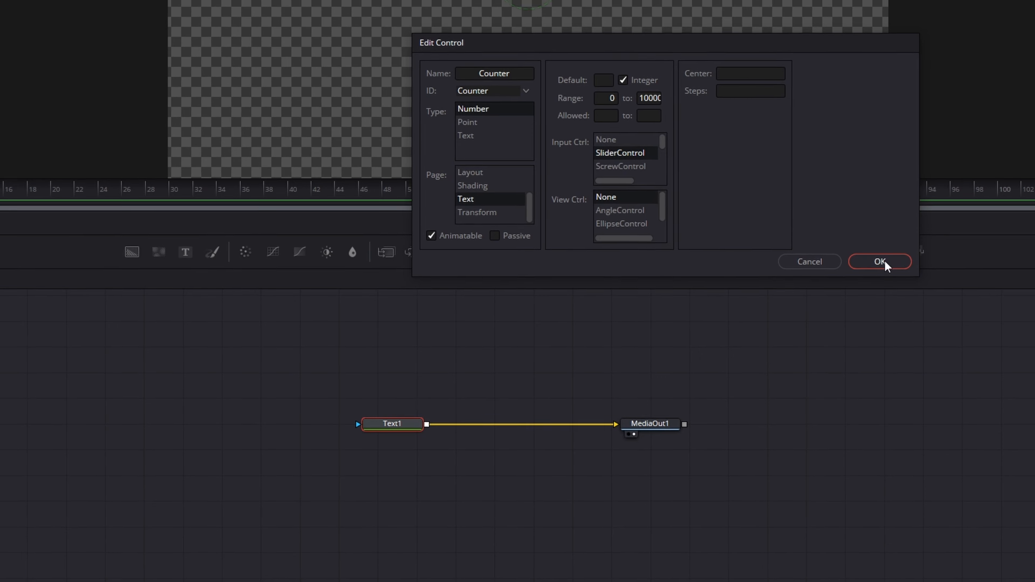
pyautogui.click(880, 262)
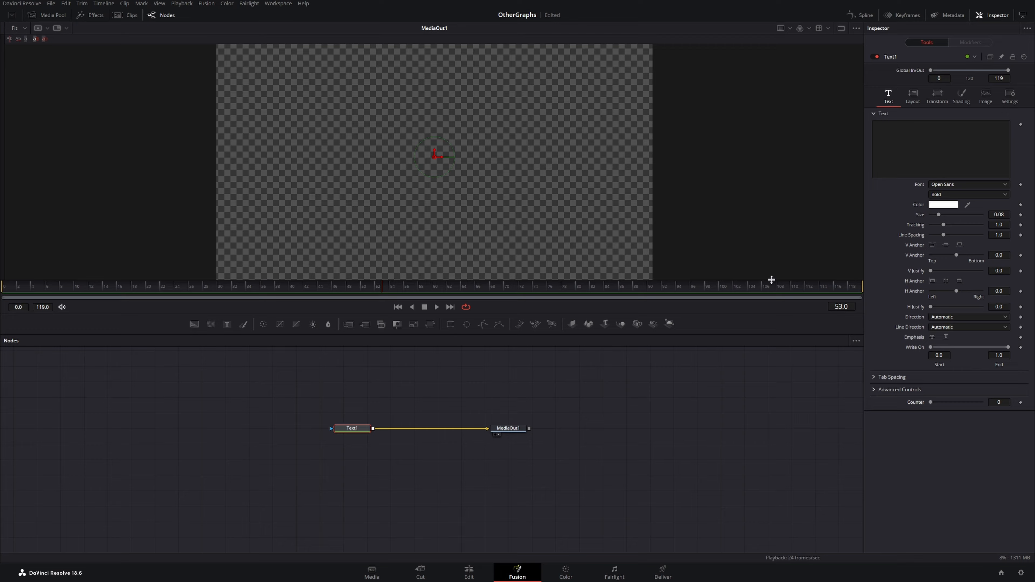
# Drive Text1's text with the expression Text(Counter) and test it around 331000.
pyautogui.rightClick(847, 150)
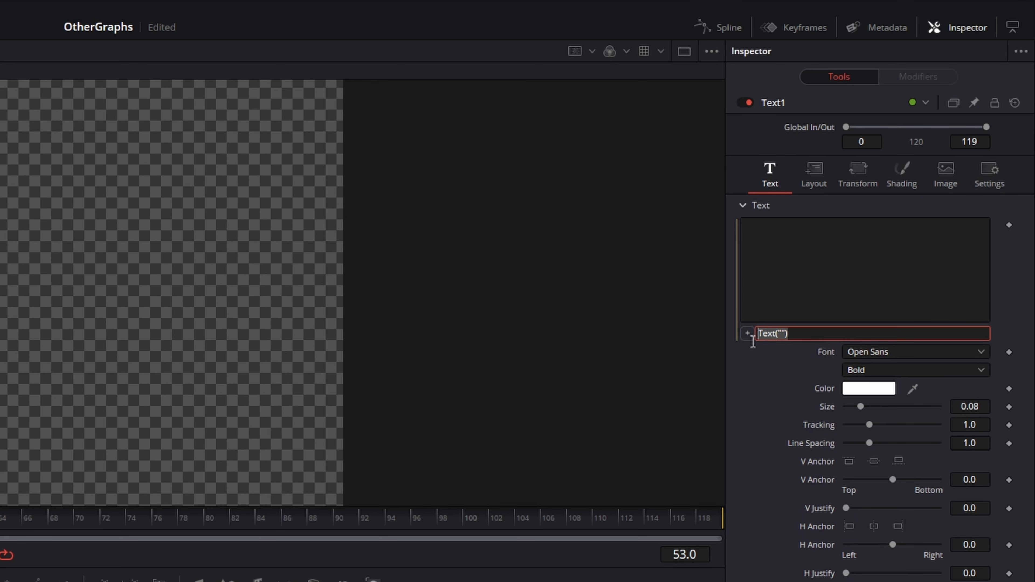
pyautogui.write('Counter')
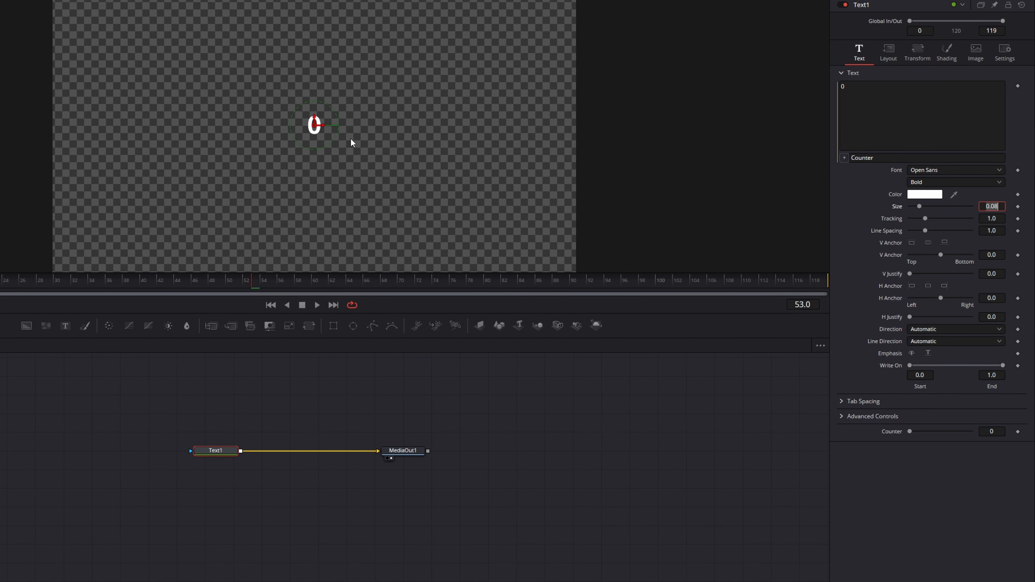
pyautogui.moveTo(944, 503)
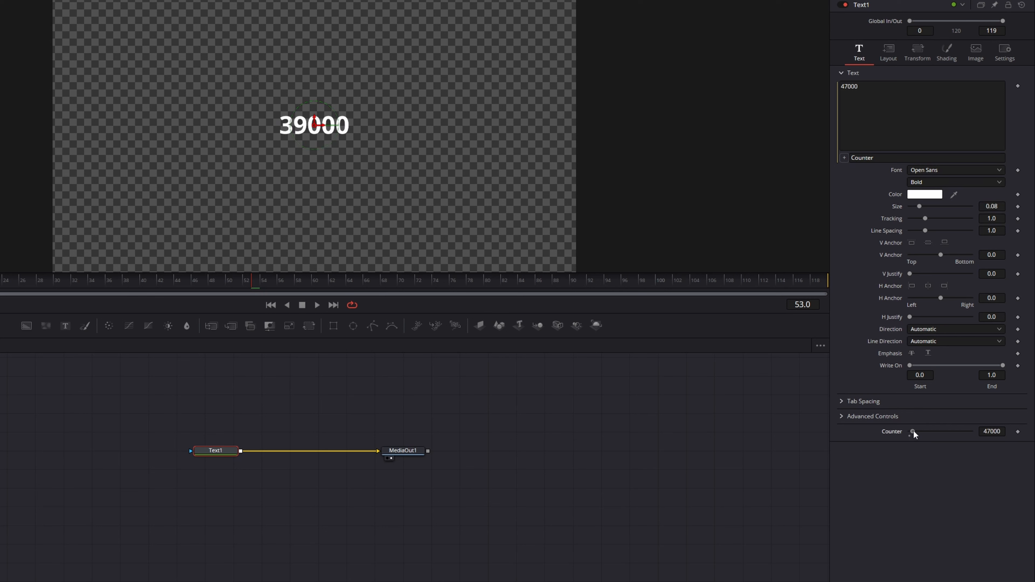
pyautogui.moveTo(915, 431); pyautogui.dragTo(965, 431)
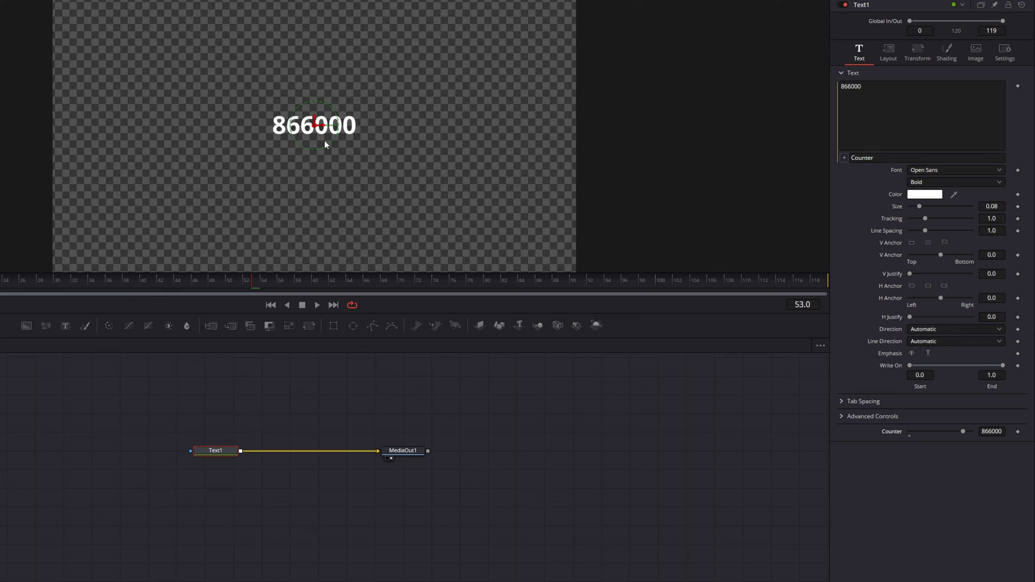
pyautogui.moveTo(315, 138)
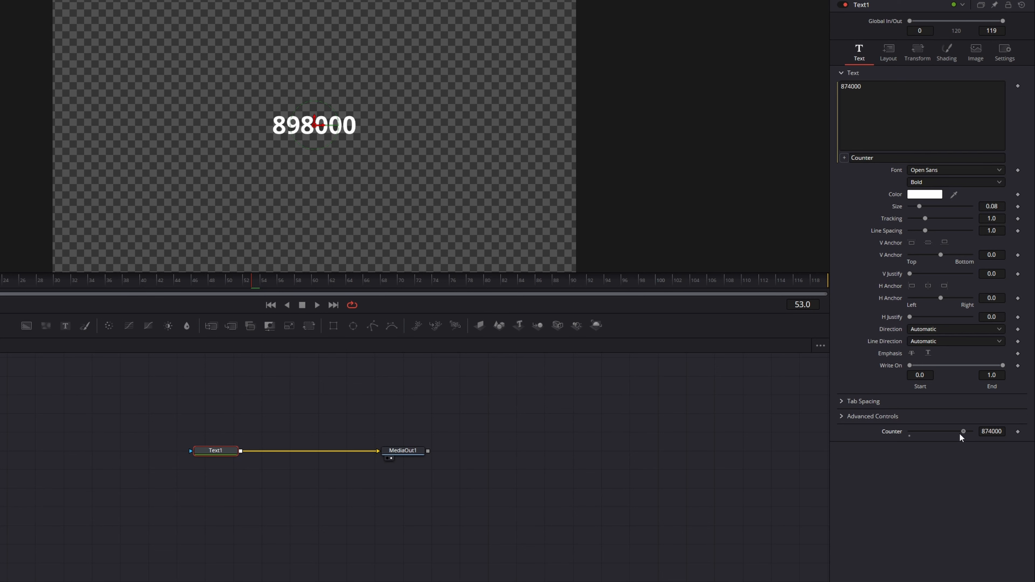
pyautogui.moveTo(962, 432); pyautogui.dragTo(931, 432)
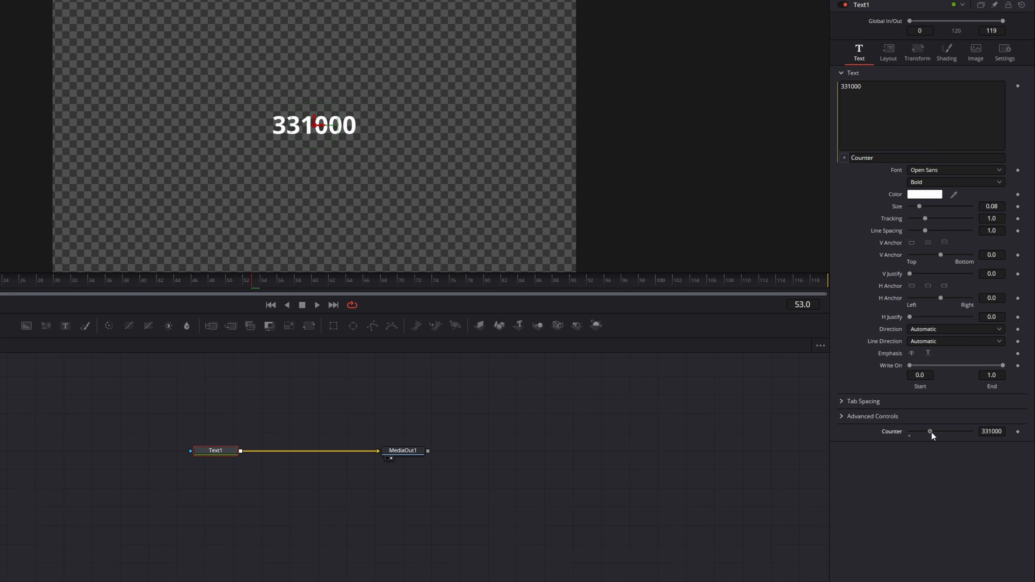
pyautogui.moveTo(933, 432); pyautogui.dragTo(956, 432)
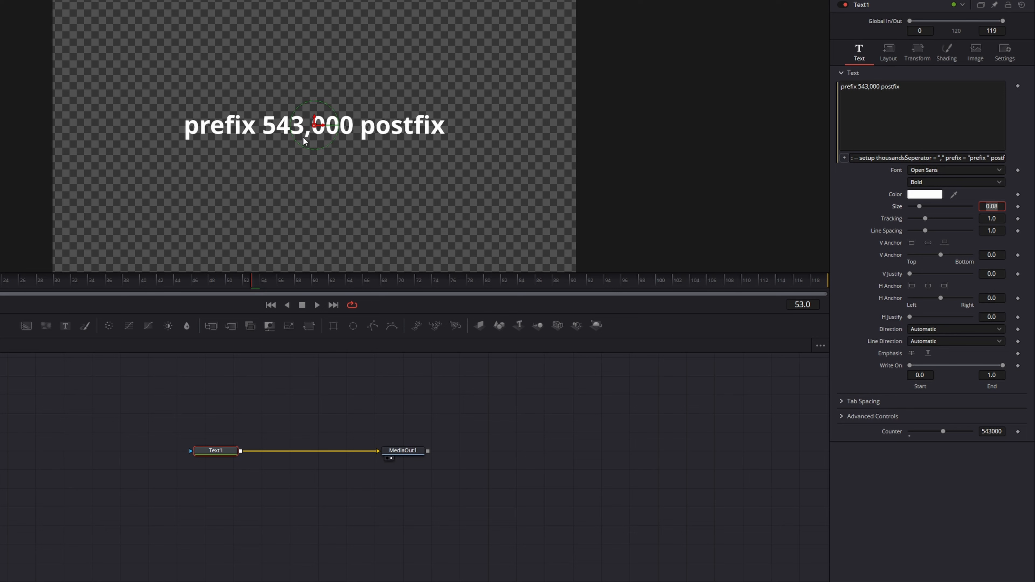
# Replace the expression with a script adding thousands separator, prefix and postfix.
pyautogui.click(924, 157)
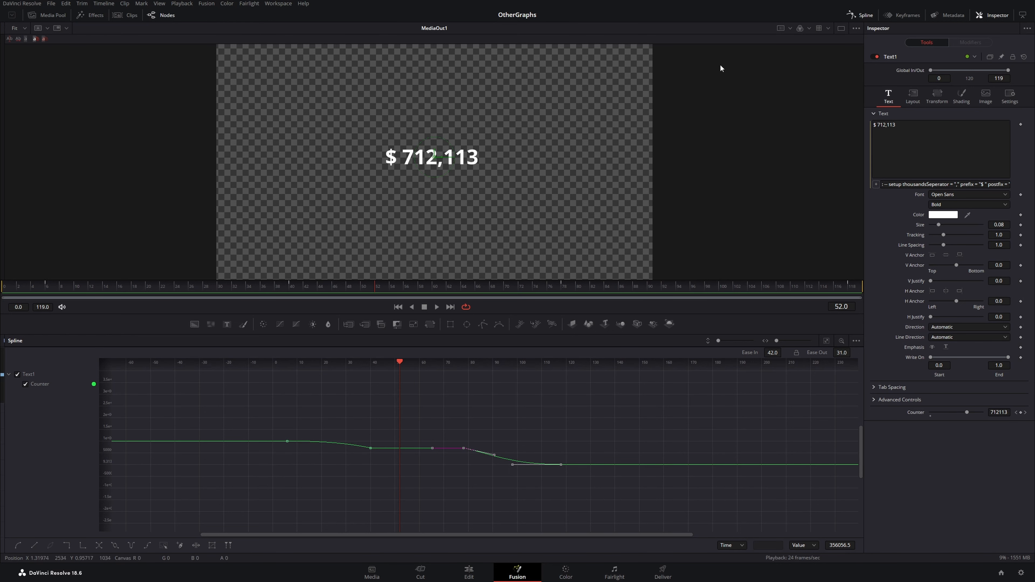
# Connect Background1 and Text1 into MultiMerge1 so the counter renders over the background.
pyautogui.click(865, 15)
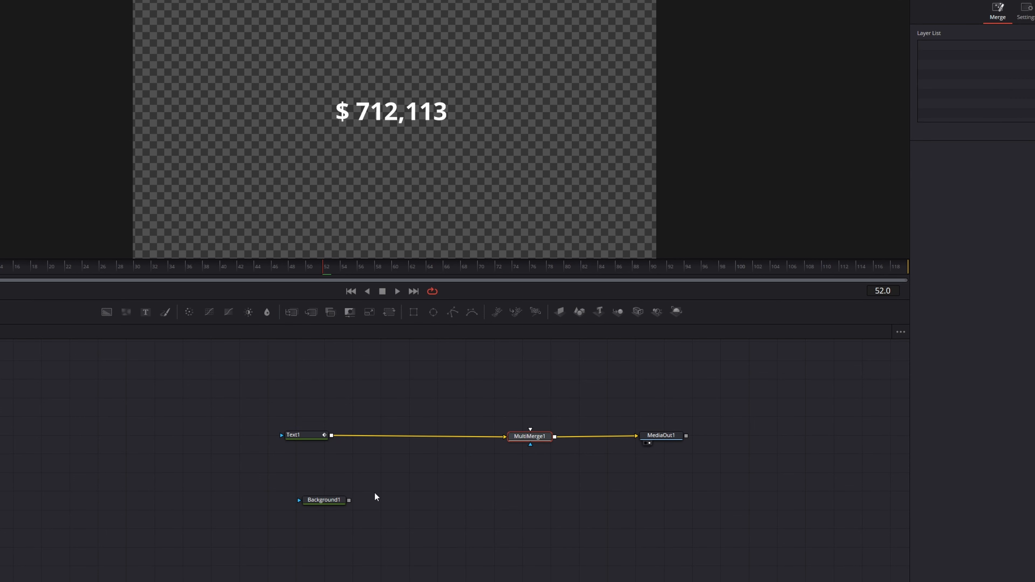
pyautogui.moveTo(330, 436); pyautogui.dragTo(460, 462)
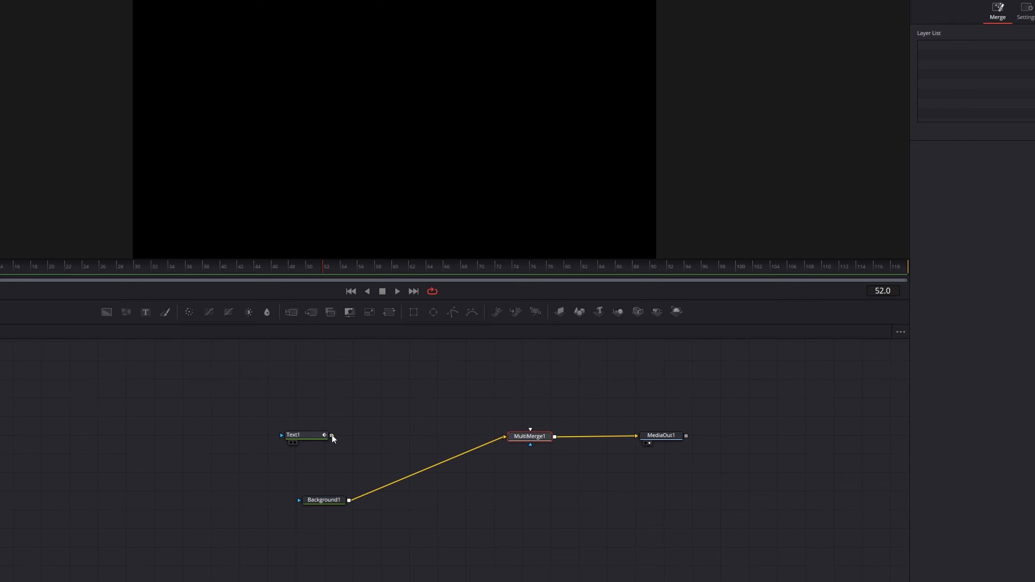
pyautogui.moveTo(331, 436); pyautogui.dragTo(528, 437)
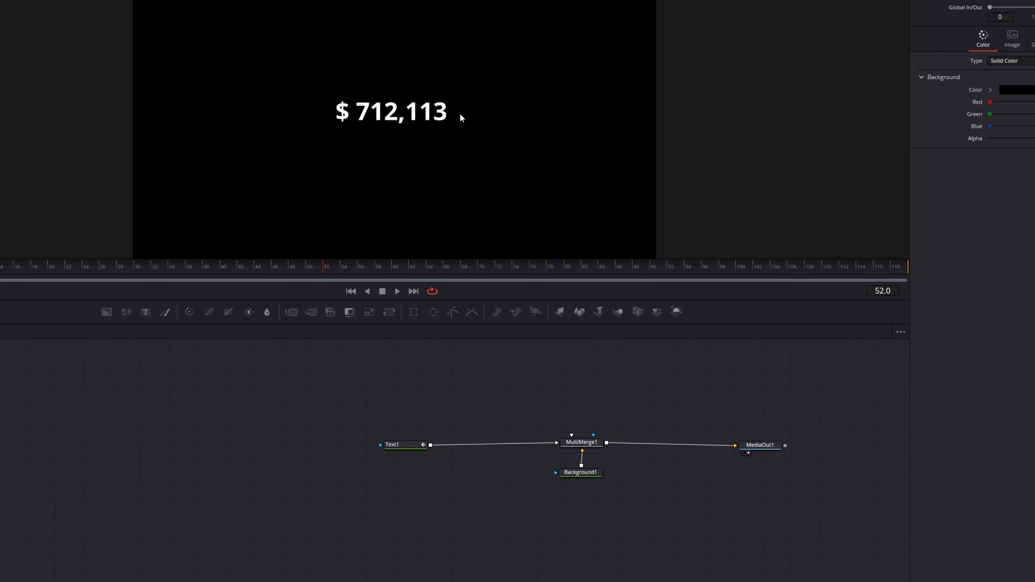
pyautogui.moveTo(456, 482)
pyautogui.write('s')
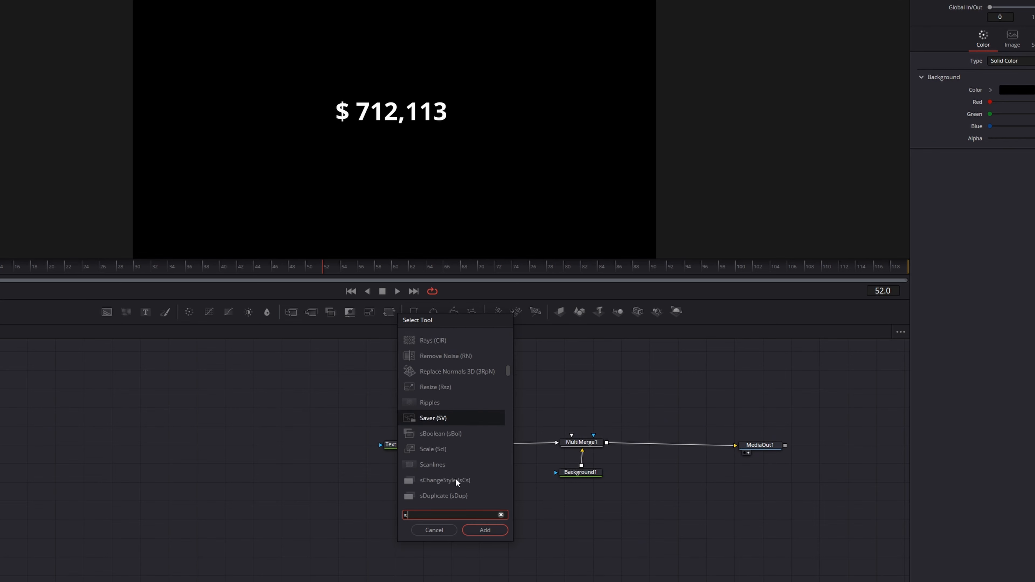
# Insert SoftGlow1 between Text1 and MultiMerge1 with Gain lowered to about 1.2.
pyautogui.click(484, 530)
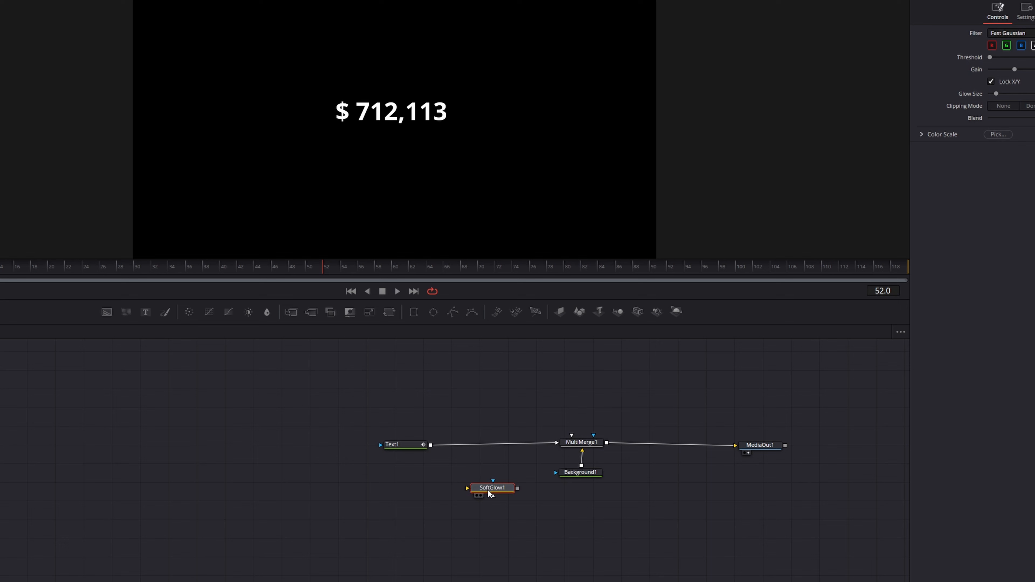
pyautogui.moveTo(492, 488); pyautogui.dragTo(500, 491)
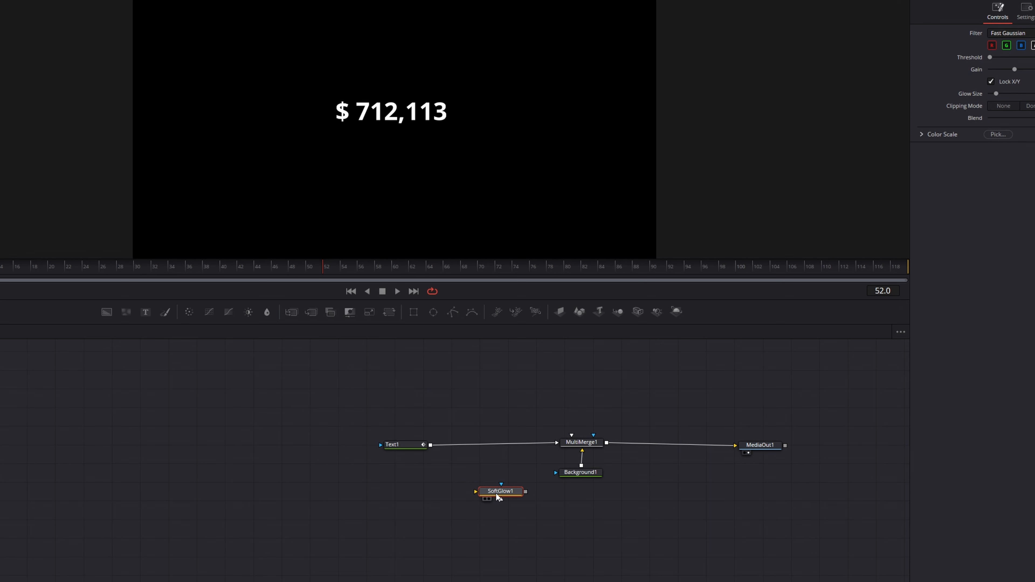
pyautogui.moveTo(500, 491); pyautogui.dragTo(485, 444)
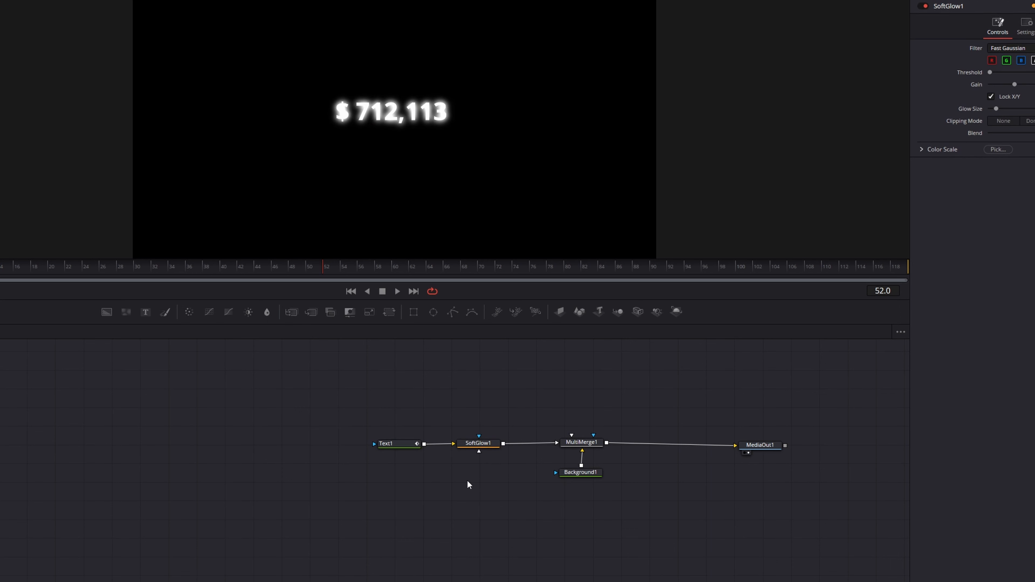
pyautogui.moveTo(385, 115)
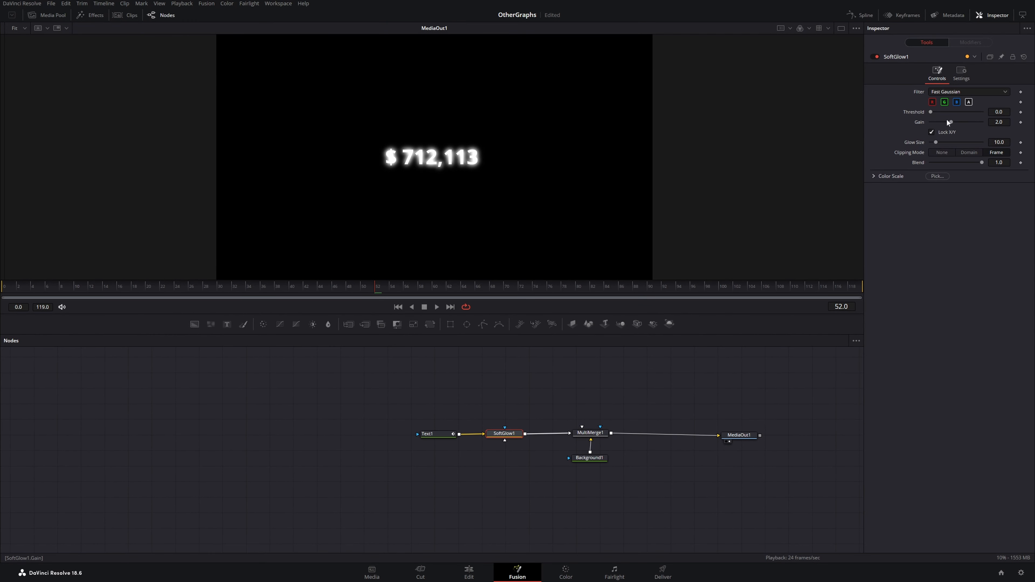
pyautogui.moveTo(954, 122); pyautogui.dragTo(943, 122)
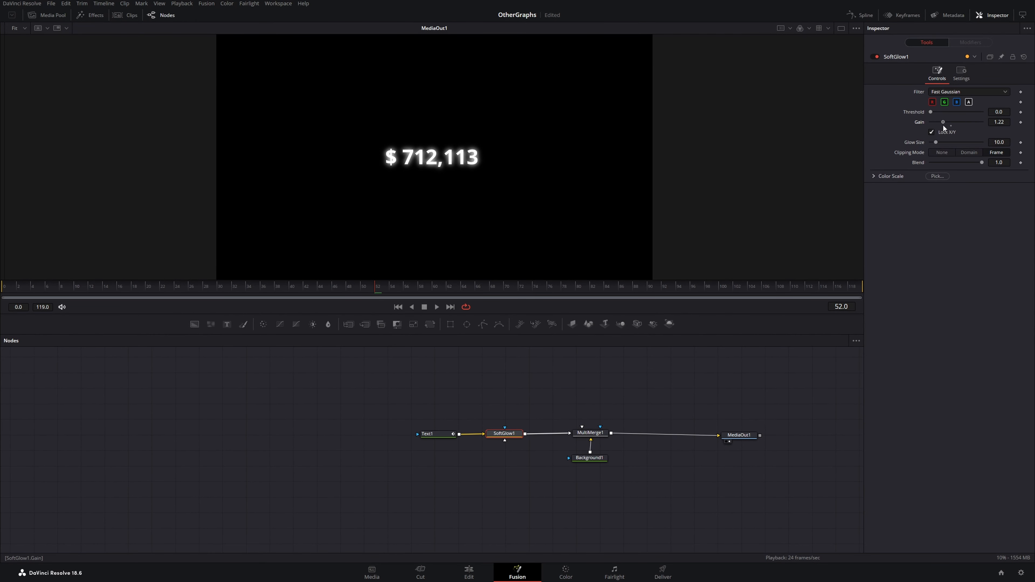
pyautogui.moveTo(943, 122); pyautogui.dragTo(939, 123)
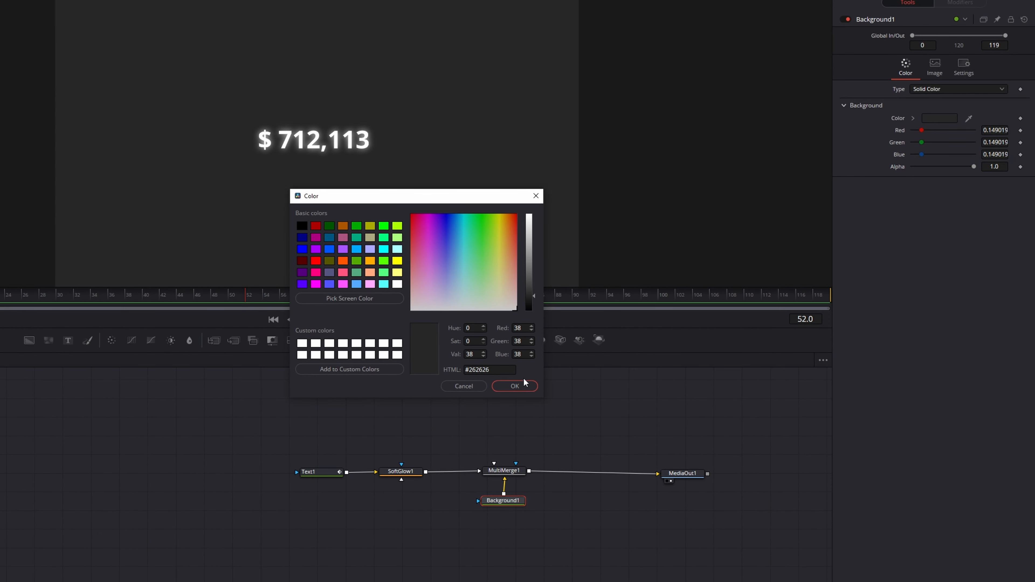
# Set background #262626, text colour #ffd426, larger size and Montserrat font, then preview.
pyautogui.click(514, 386)
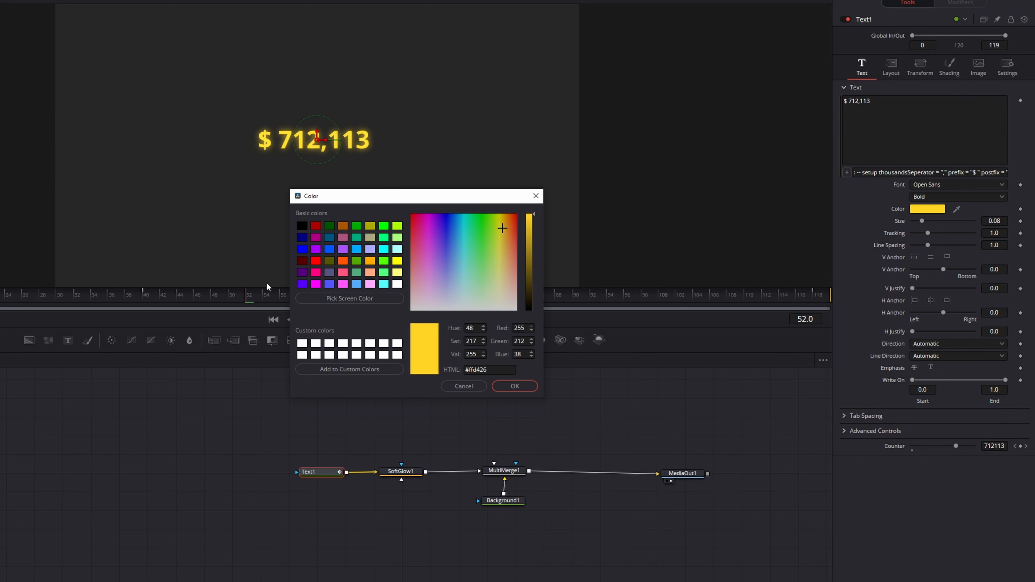
pyautogui.click(514, 386)
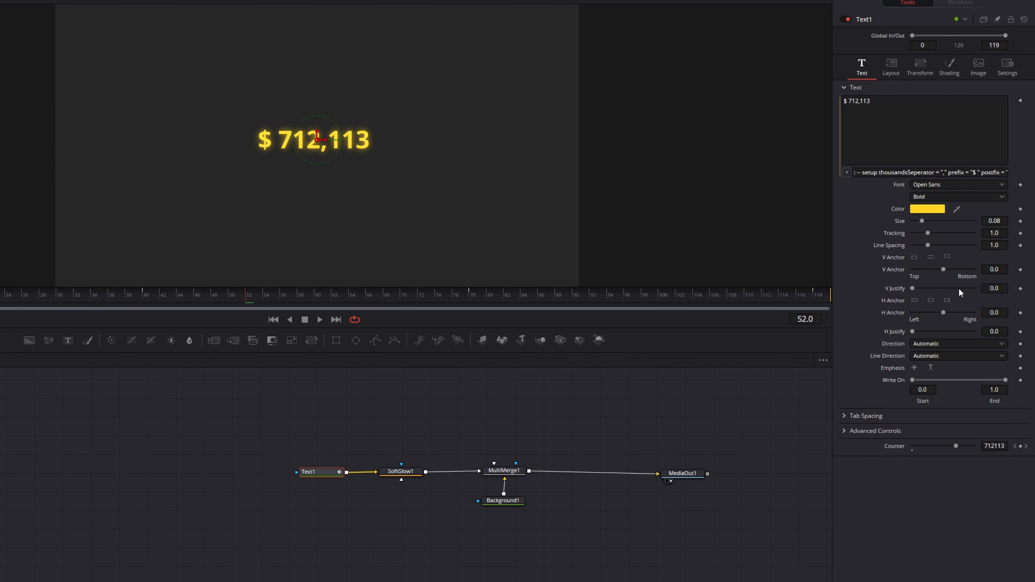
pyautogui.moveTo(923, 220); pyautogui.dragTo(935, 221)
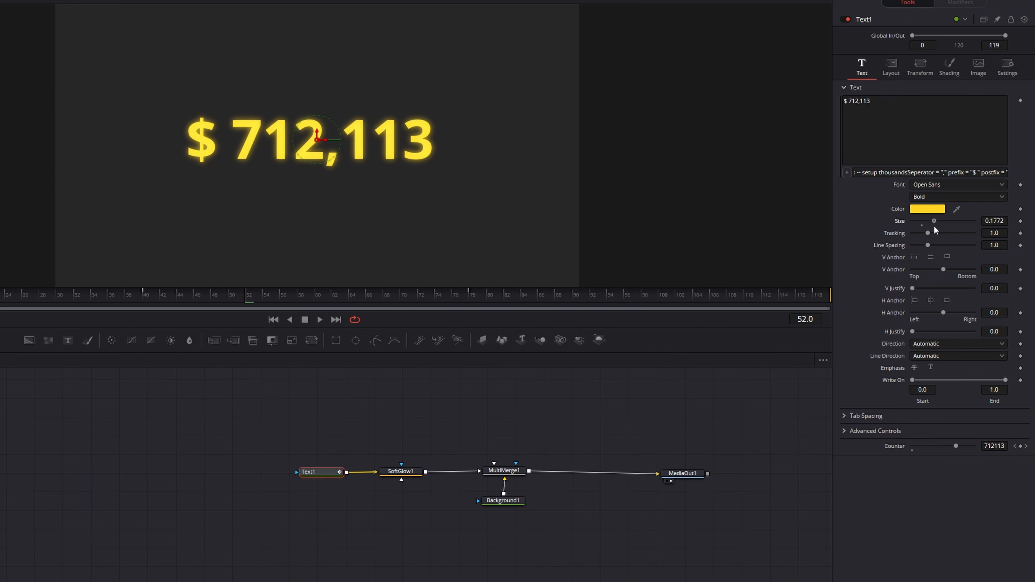
pyautogui.click(957, 185)
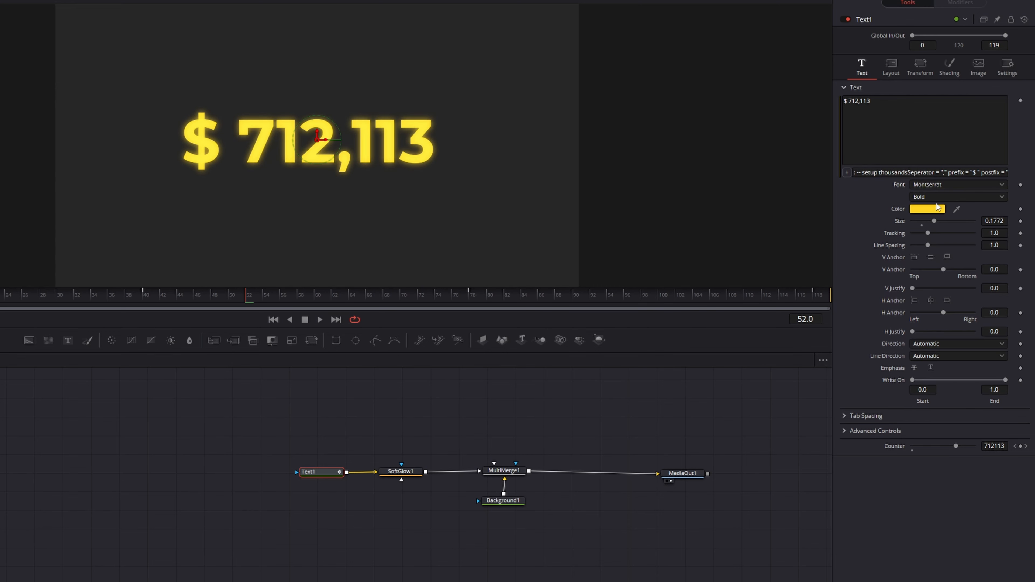
pyautogui.click(319, 320)
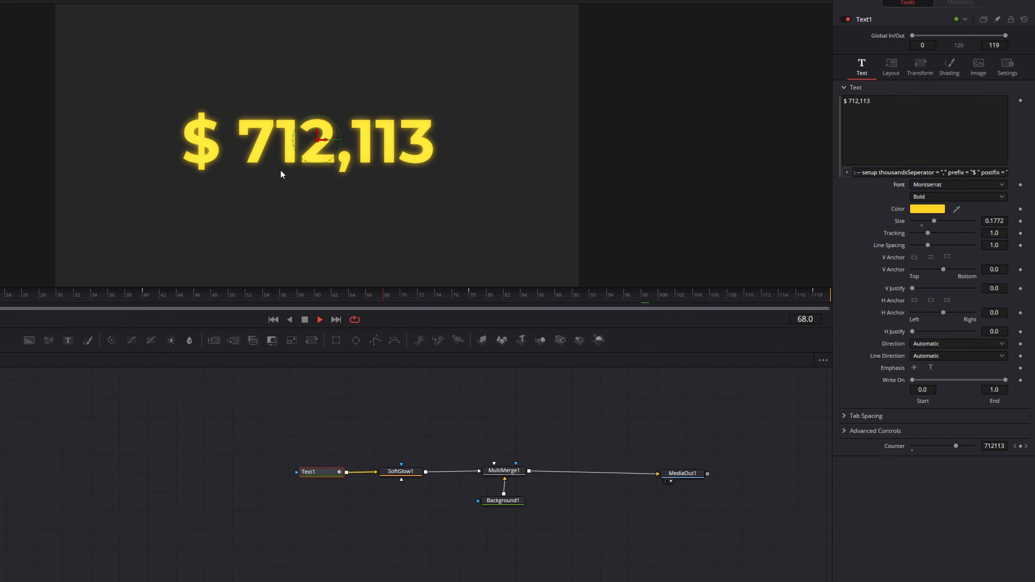
# Set Text1's H Anchor to Left (-1.0) and play the counter animation again.
pyautogui.click(654, 295)
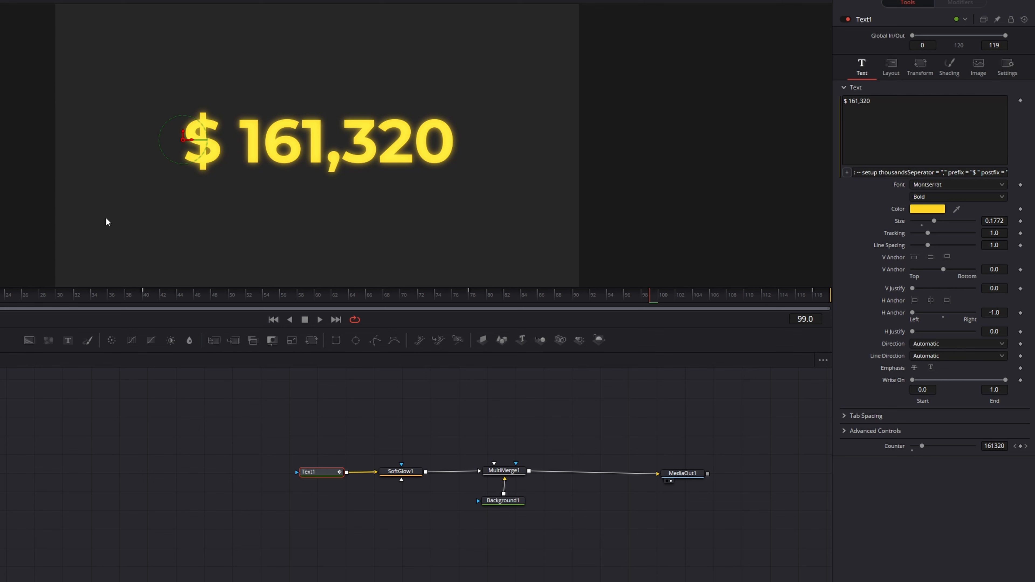
pyautogui.click(318, 319)
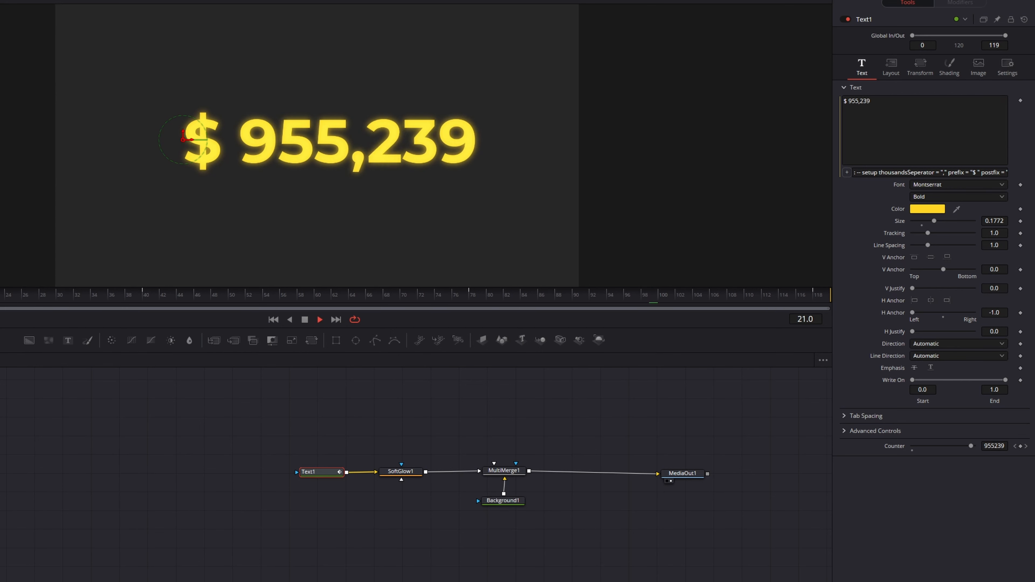
pyautogui.click(386, 294)
pyautogui.write('soft')
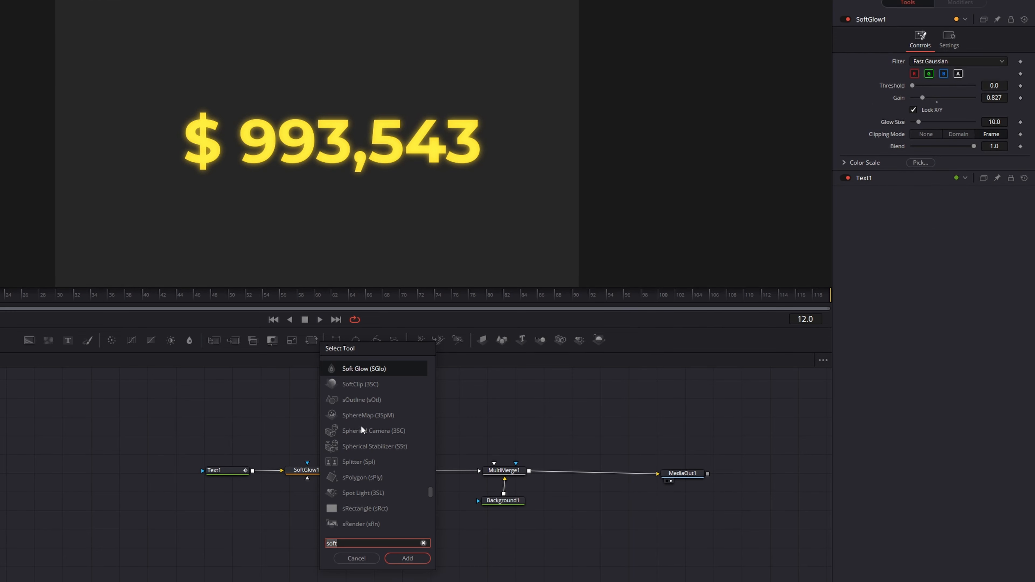
# Add DropShadow1 and insert it between SoftGlow1 and MultiMerge1.
pyautogui.write('drop')
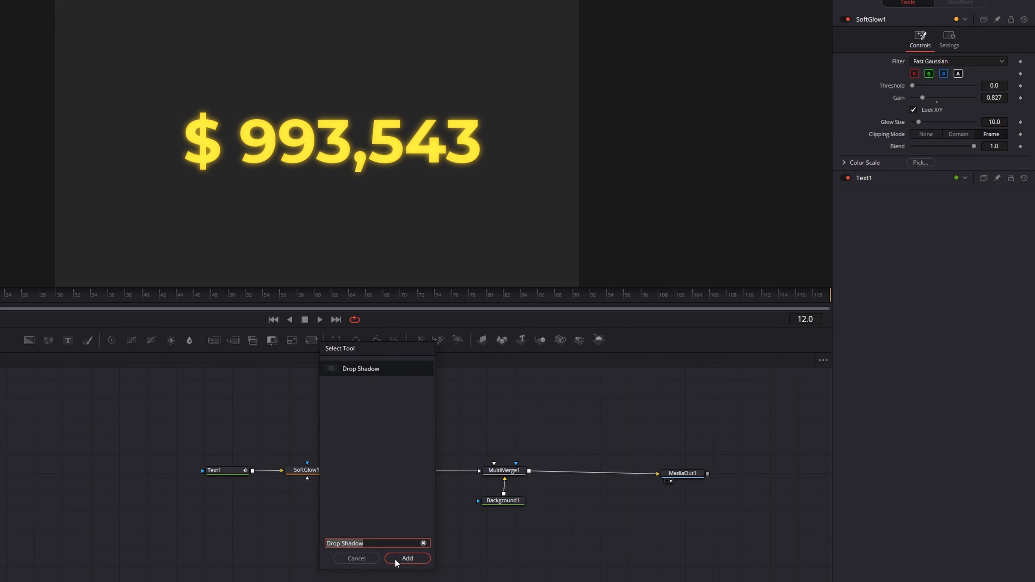
pyautogui.click(407, 559)
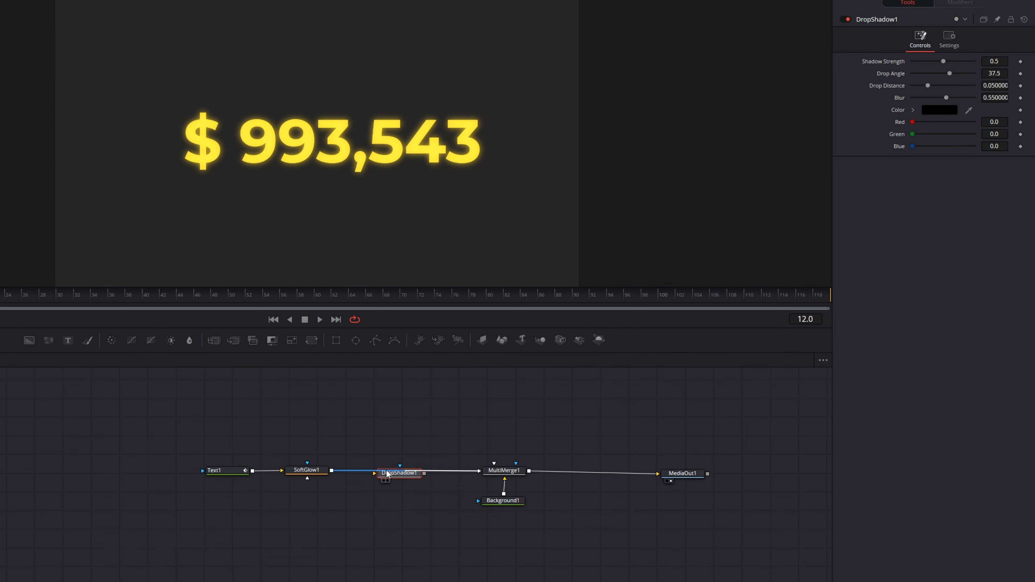
pyautogui.moveTo(928, 97); pyautogui.dragTo(956, 97)
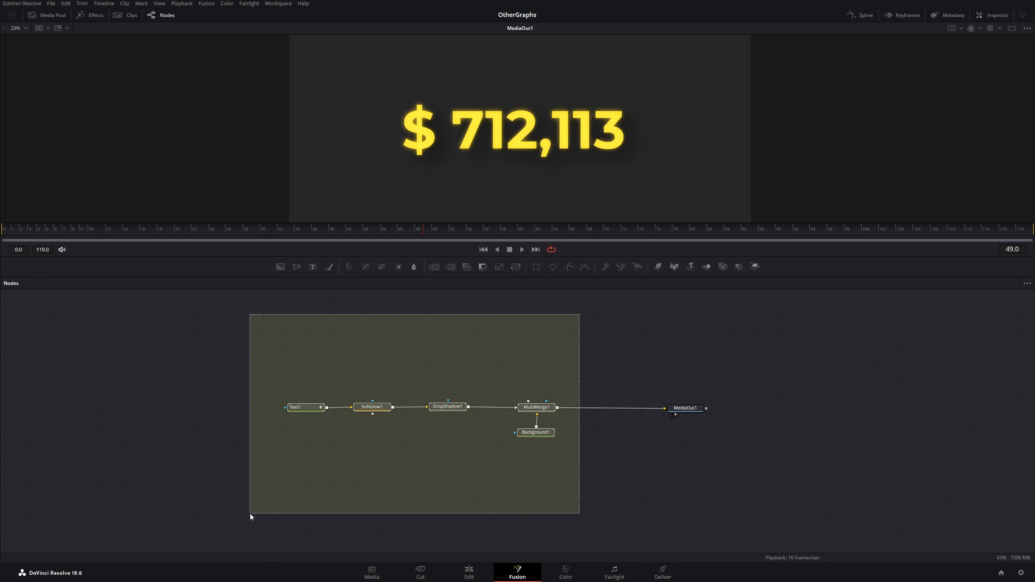
# Return from the node context menu to the Edit page timeline with the counter clip.
pyautogui.rightClick(536, 408)
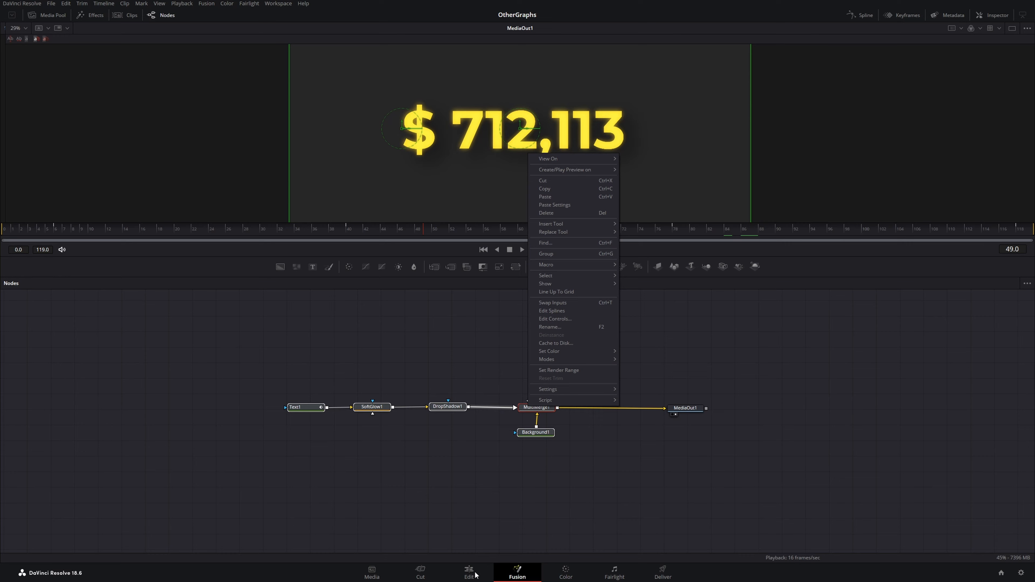
pyautogui.click(469, 570)
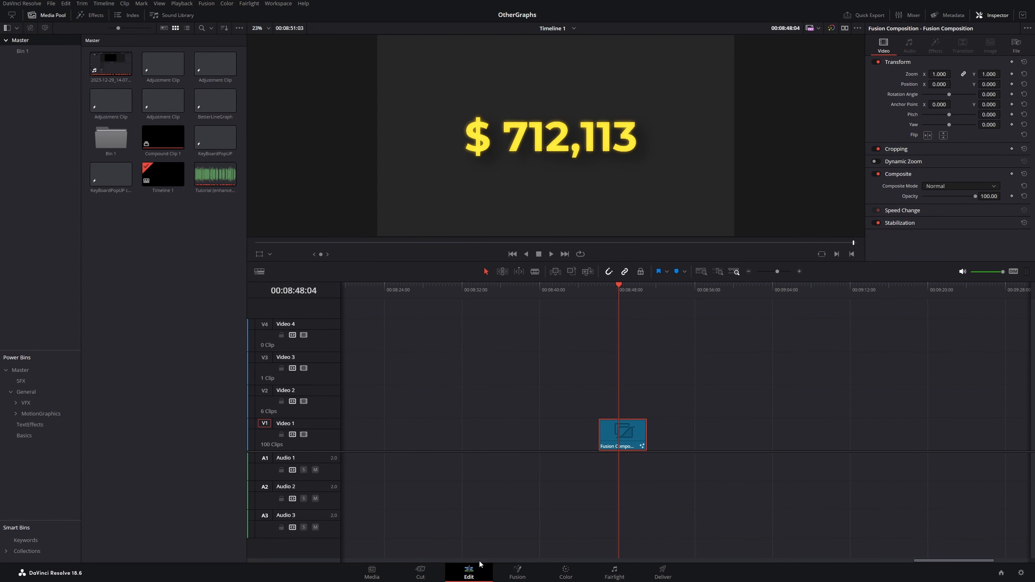
pyautogui.moveTo(26, 360)
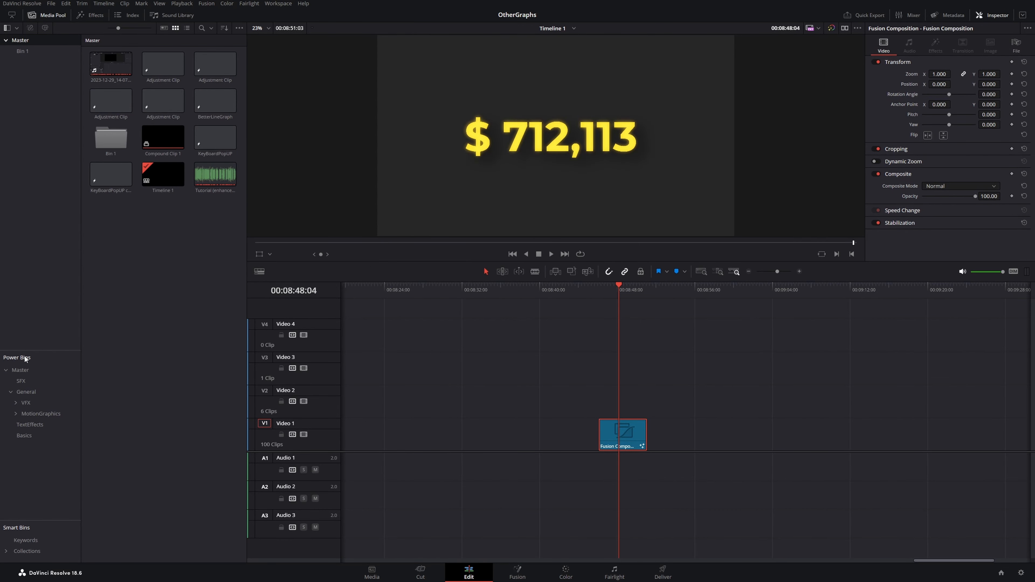
# Save the composition as Counter in Power Bins > General > MotionGraphics and add it to Video 1.
pyautogui.click(41, 414)
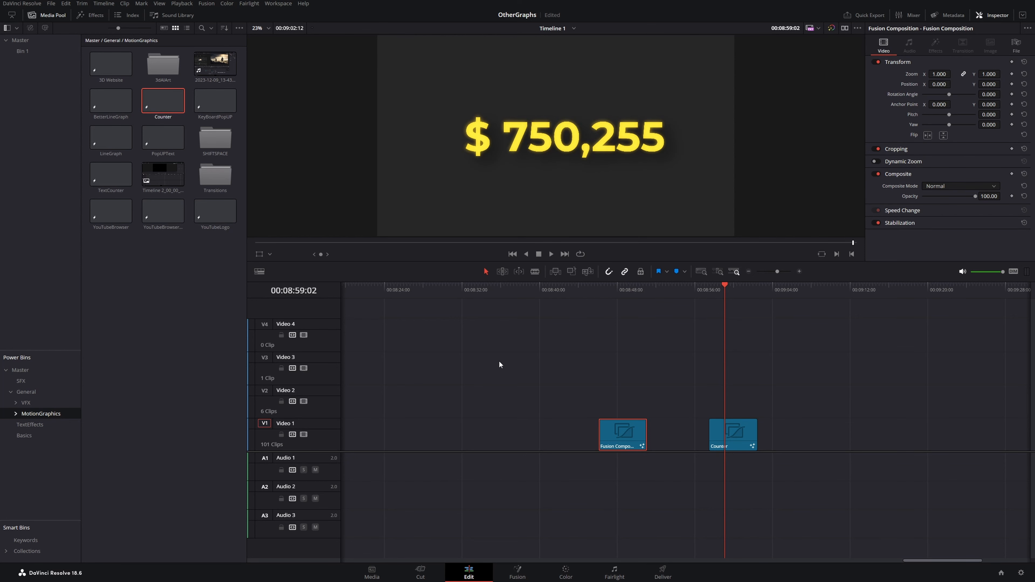
pyautogui.moveTo(502, 368)
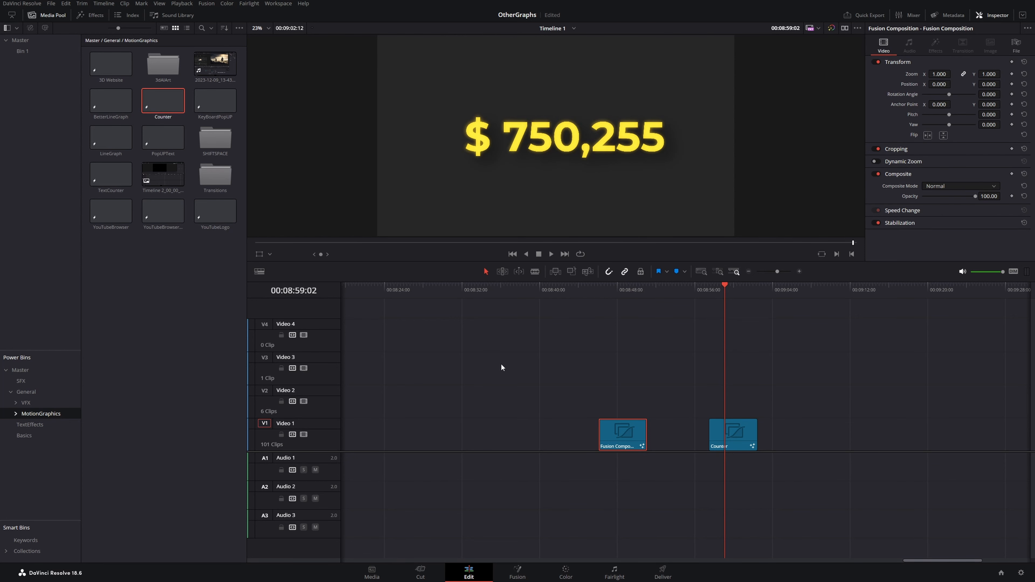